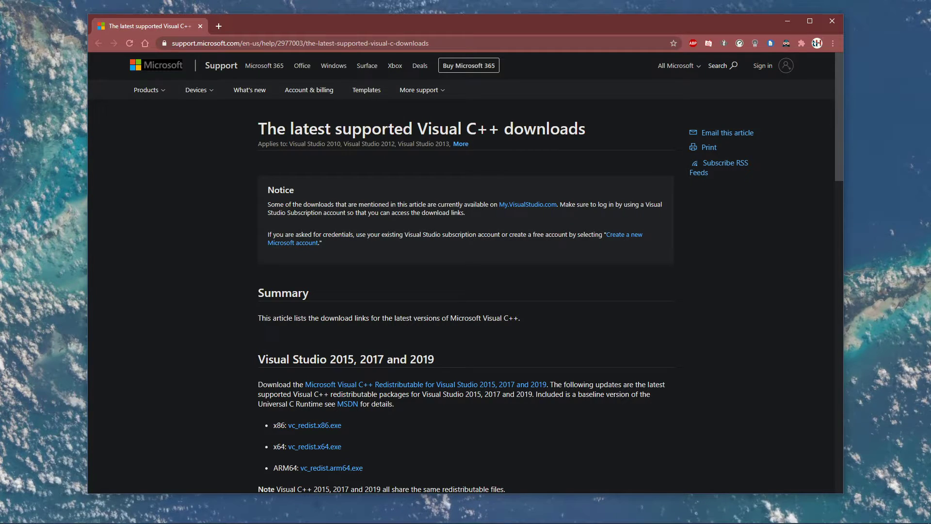
- Download vc_redist.x64.exe from the Microsoft Support page for Visual Studio 2015-2019
{"action": "scroll", "scroll_direction": "down", "scroll_amount": 3}
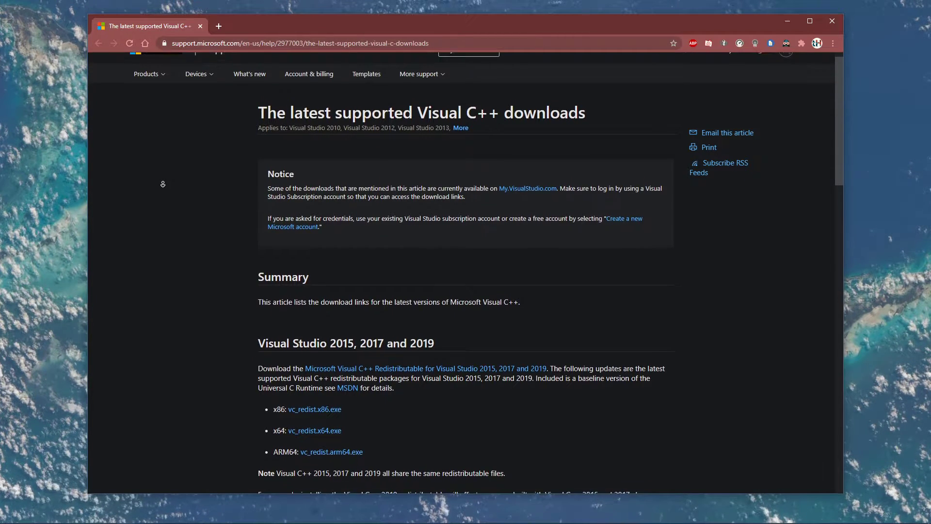
{"action": "scroll", "scroll_direction": "down", "scroll_amount": 3}
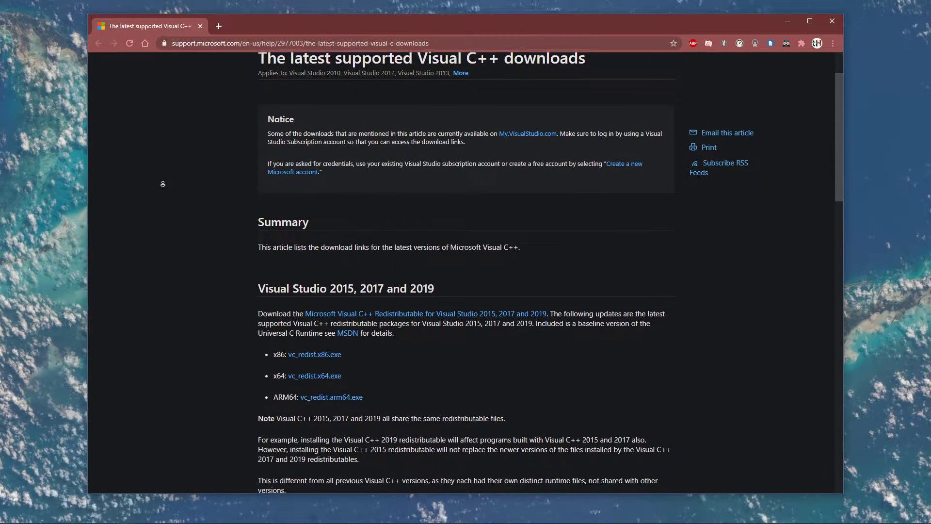
{"action": "scroll", "scroll_direction": "down", "scroll_amount": 3}
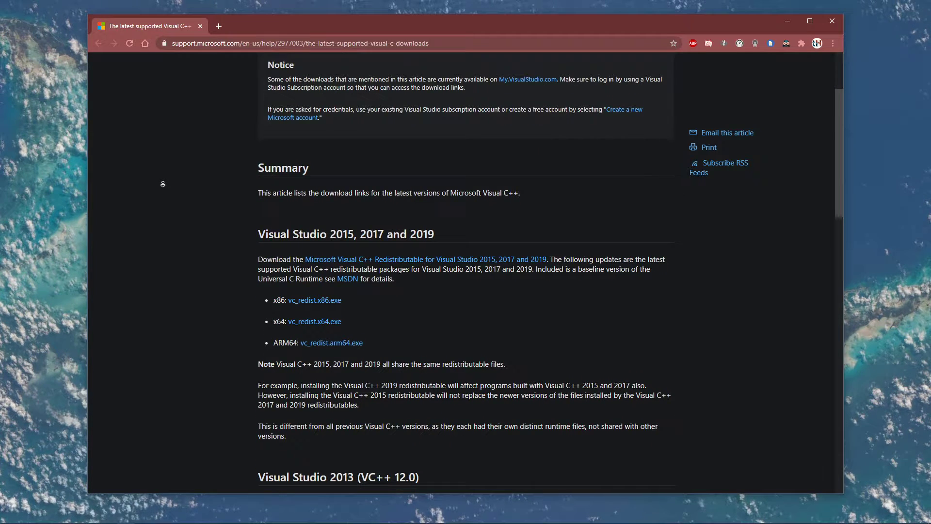
{"action": "scroll", "scroll_direction": "down", "scroll_amount": 3}
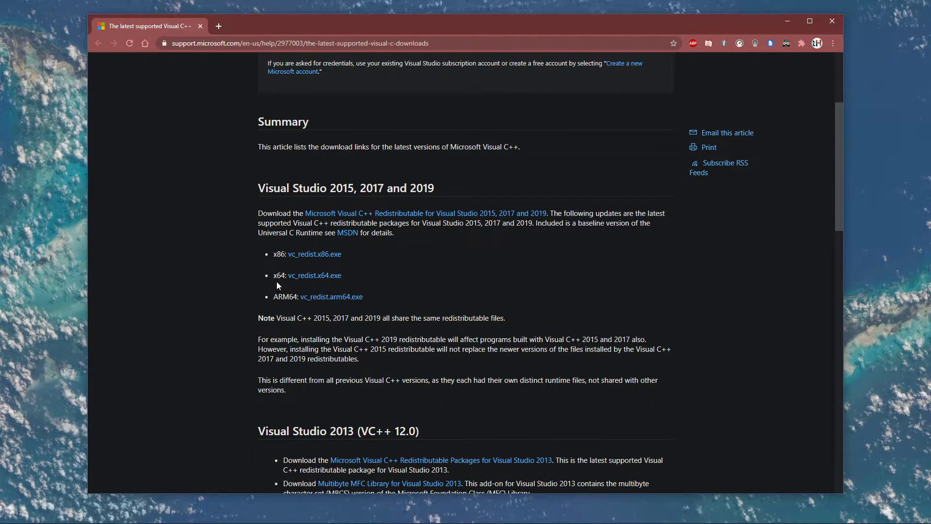
{"action": "mouse_move", "coordinate": [314, 274]}
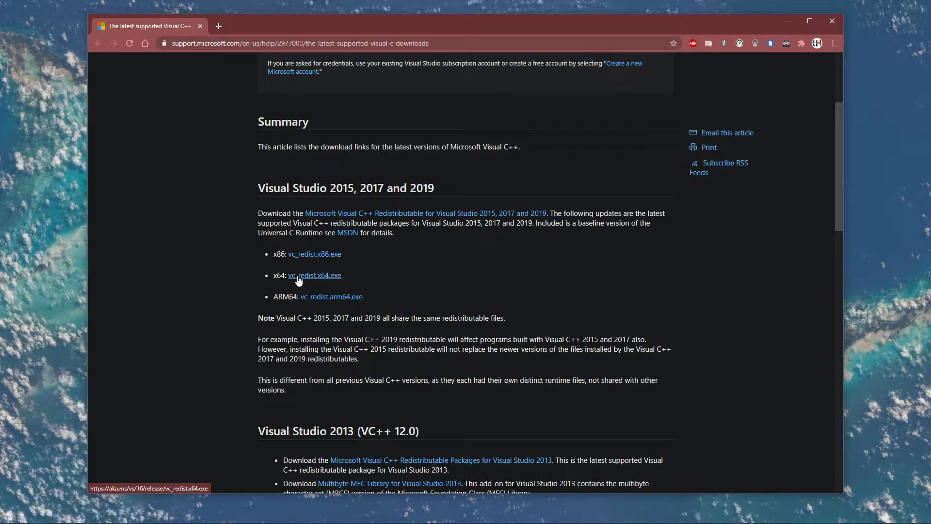
{"action": "left_click", "coordinate": [314, 275]}
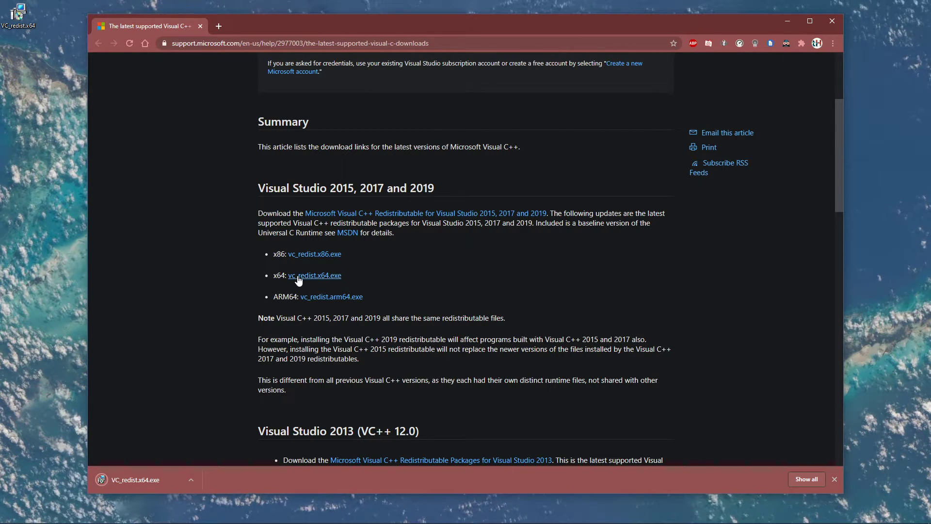
{"action": "right_click", "coordinate": [18, 12]}
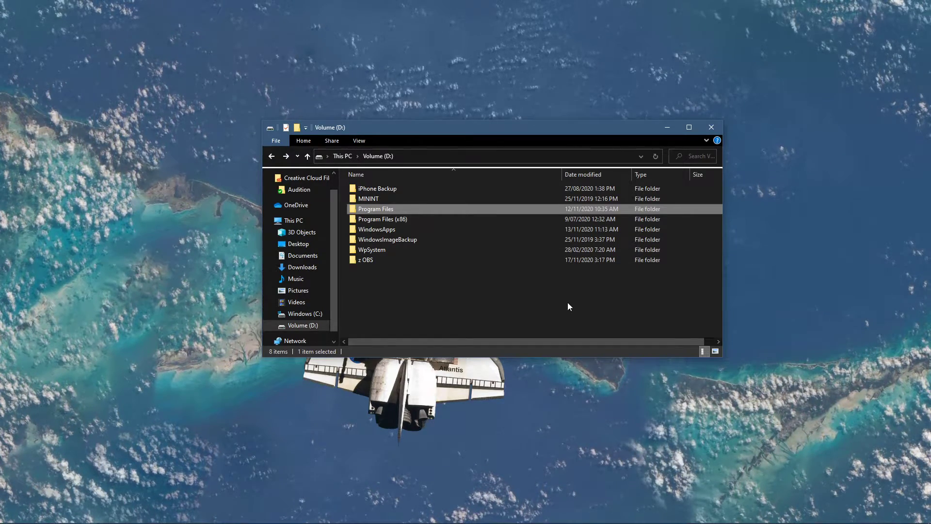
- Open D:\Program Files and the Genshin Impact Game folder inside it
{"action": "double_click", "coordinate": [376, 209]}
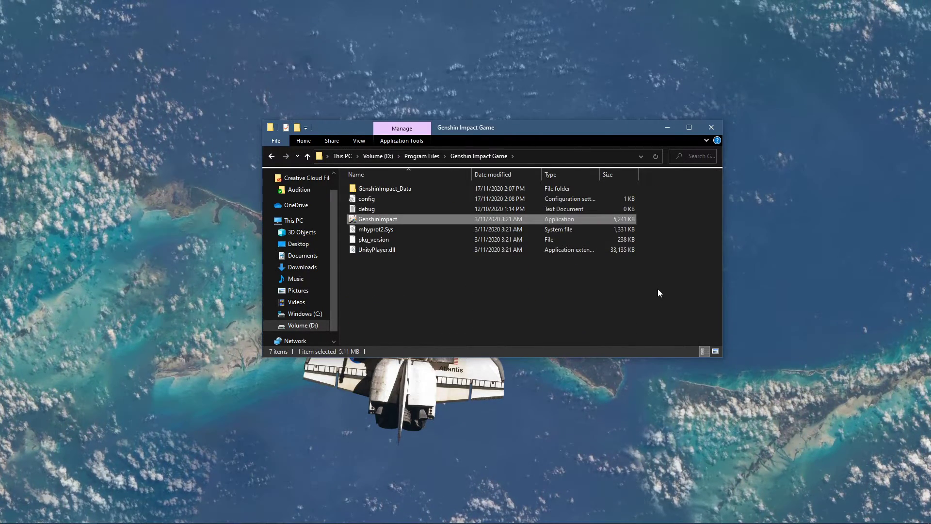